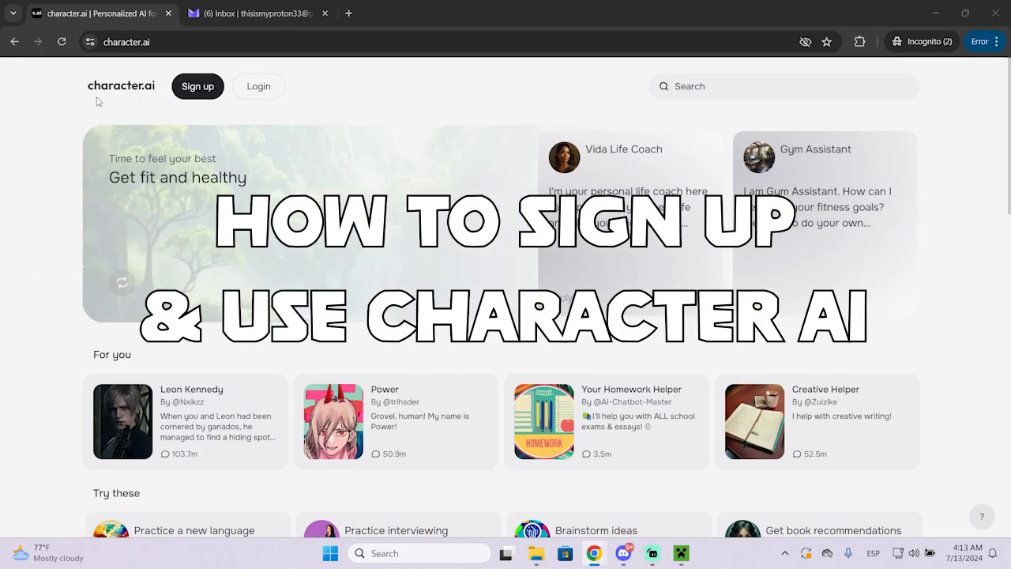
# Start signing up for a new Character.AI account using the Email option
pyautogui.scroll(-3)
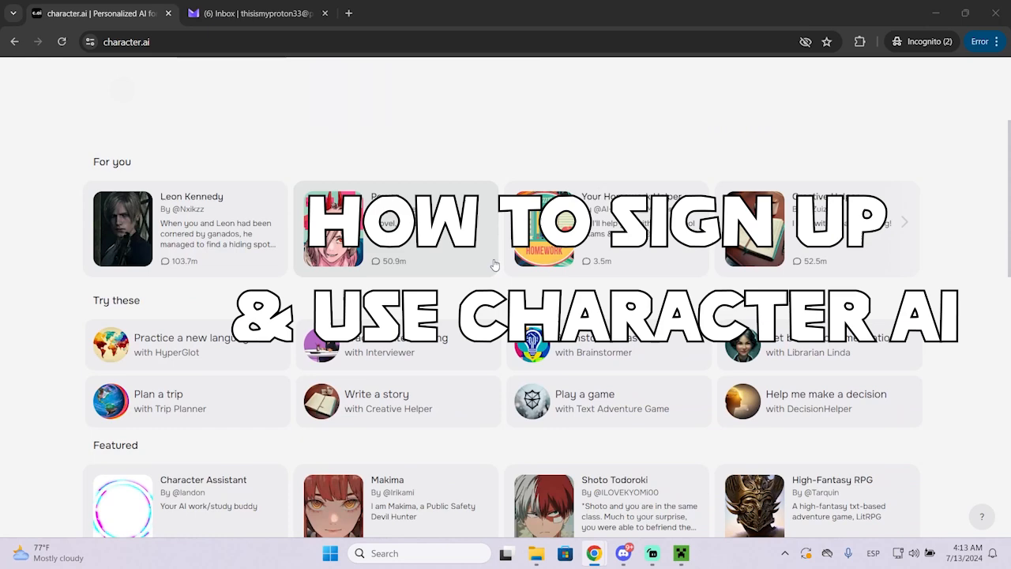
pyautogui.scroll(-3)
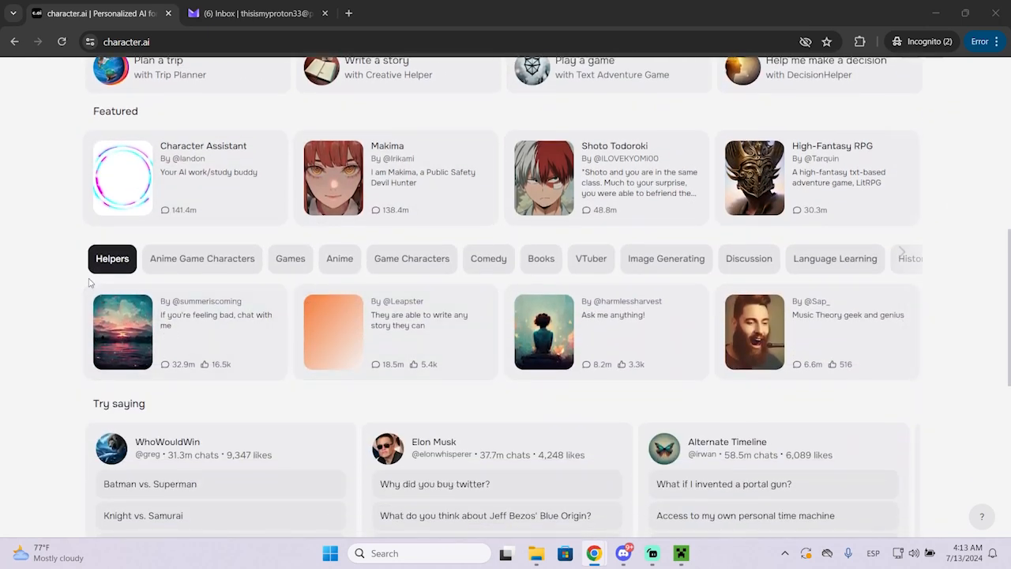
pyautogui.moveTo(341, 403)
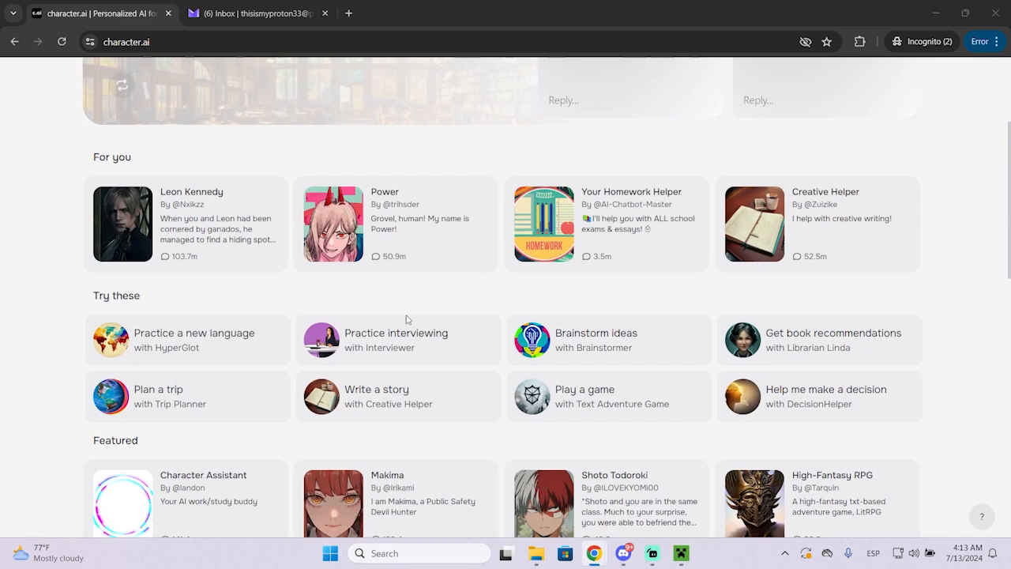
pyautogui.scroll(-3)
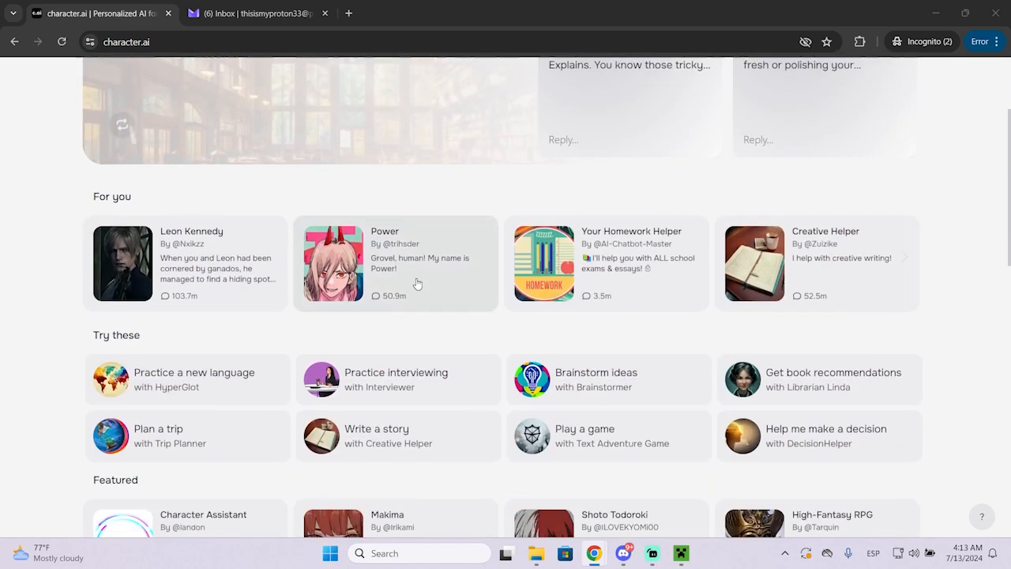
pyautogui.scroll(-3)
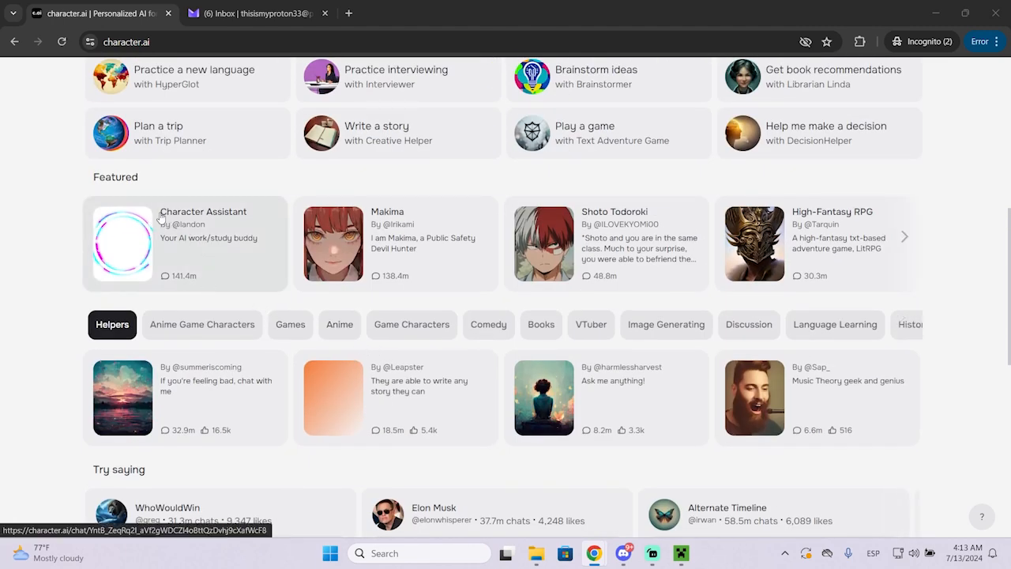
pyautogui.moveTo(250, 237)
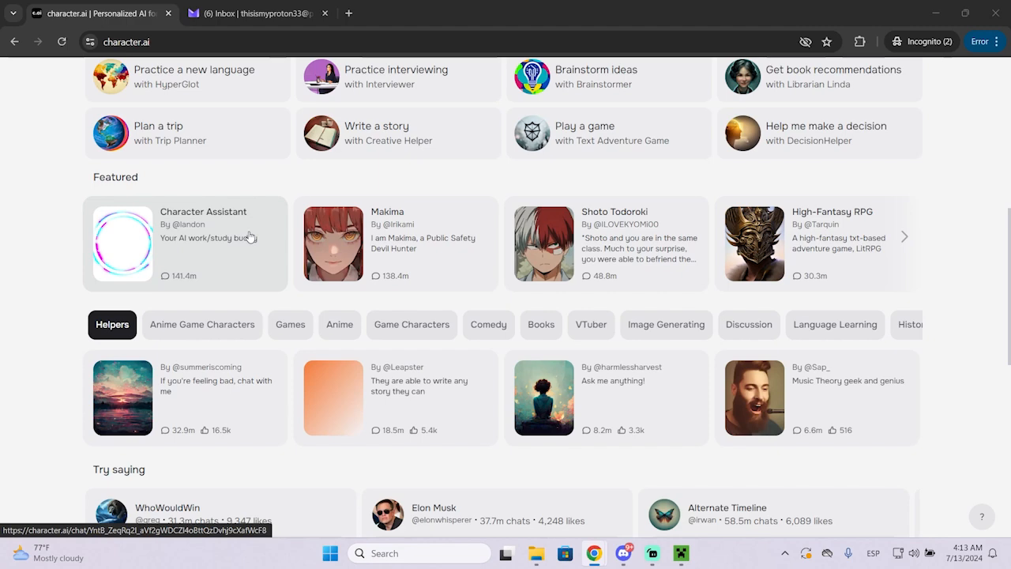
pyautogui.scroll(-3)
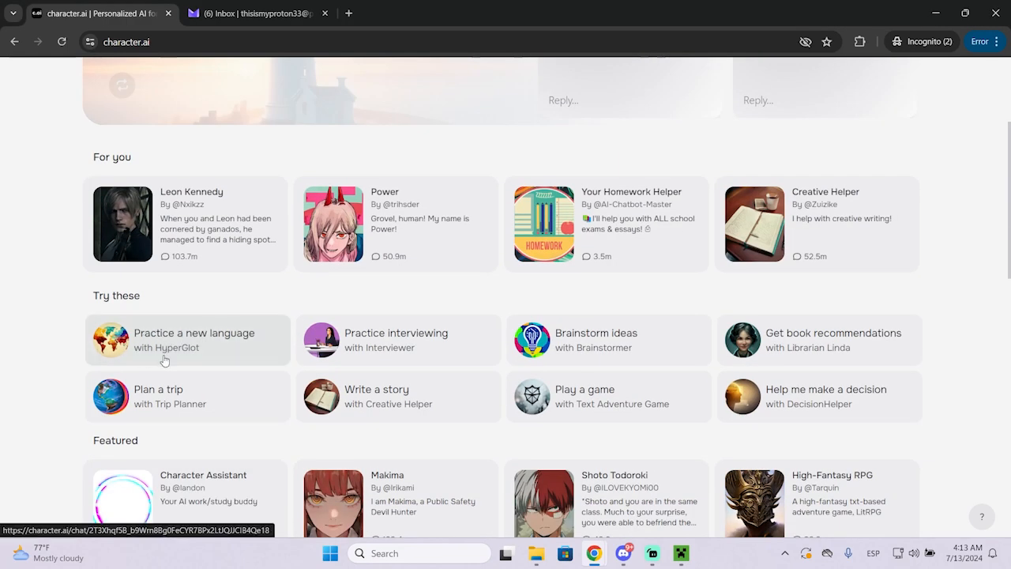
pyautogui.scroll(3)
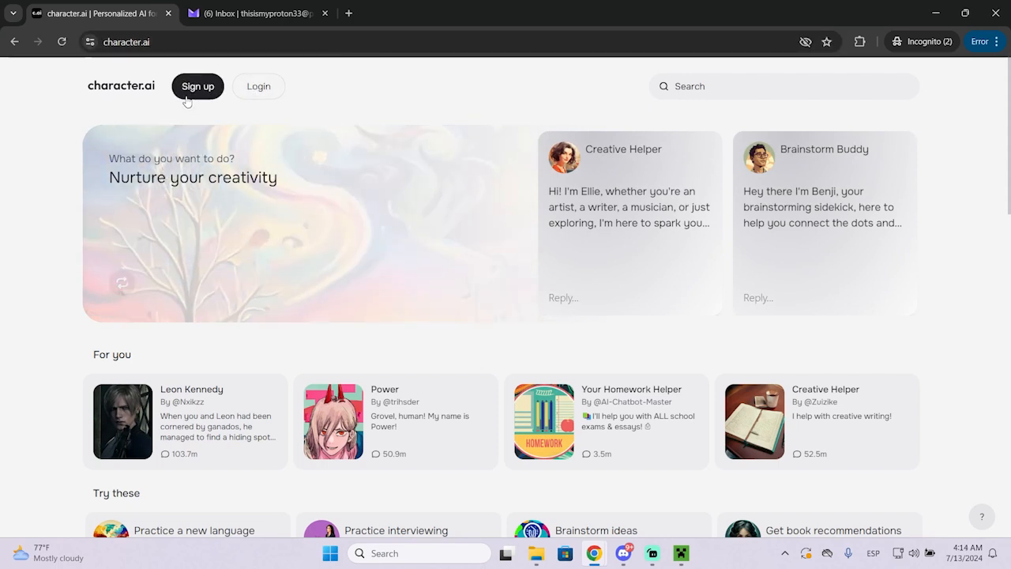
pyautogui.click(198, 86)
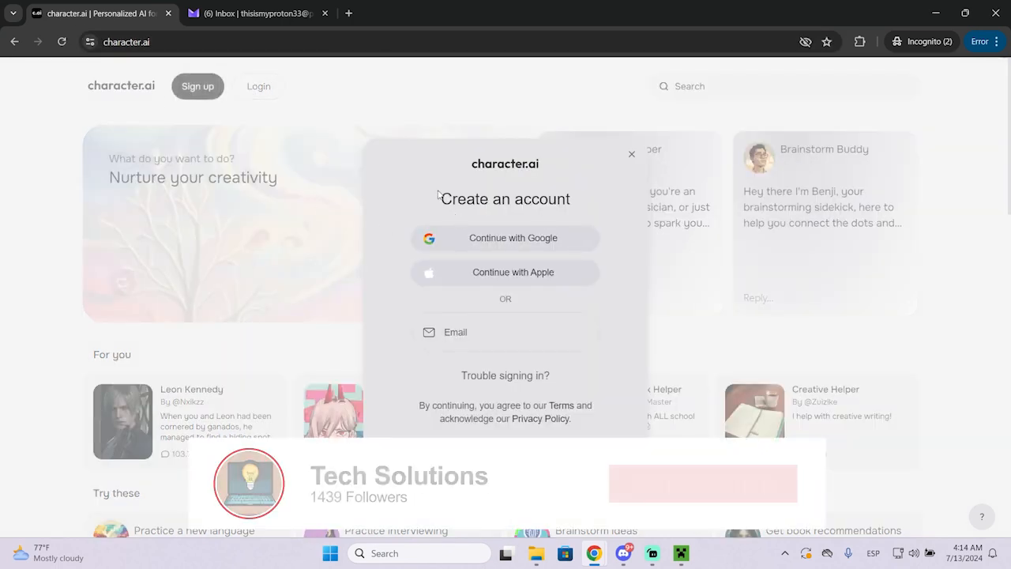
pyautogui.click(701, 483)
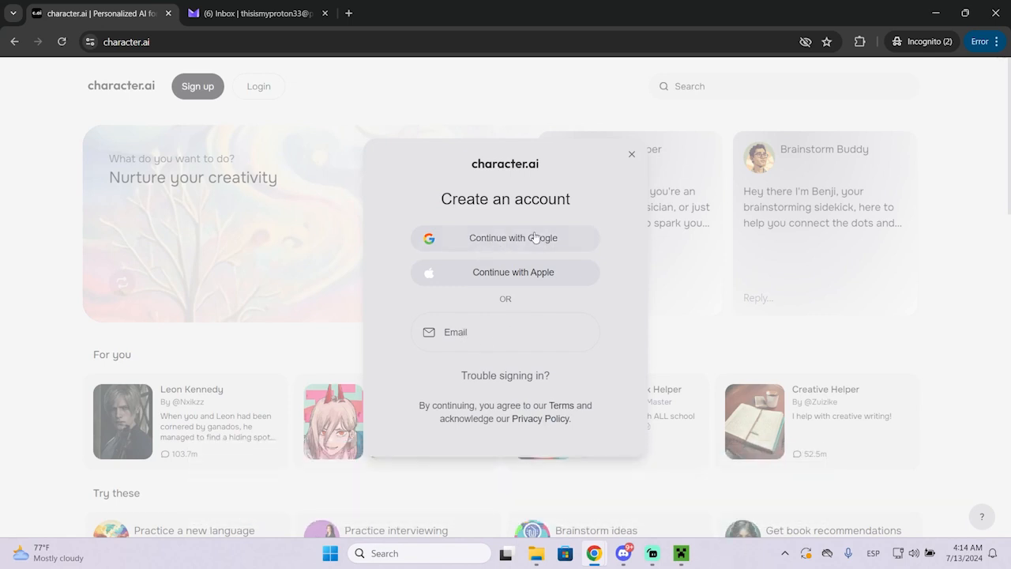
pyautogui.click(502, 331)
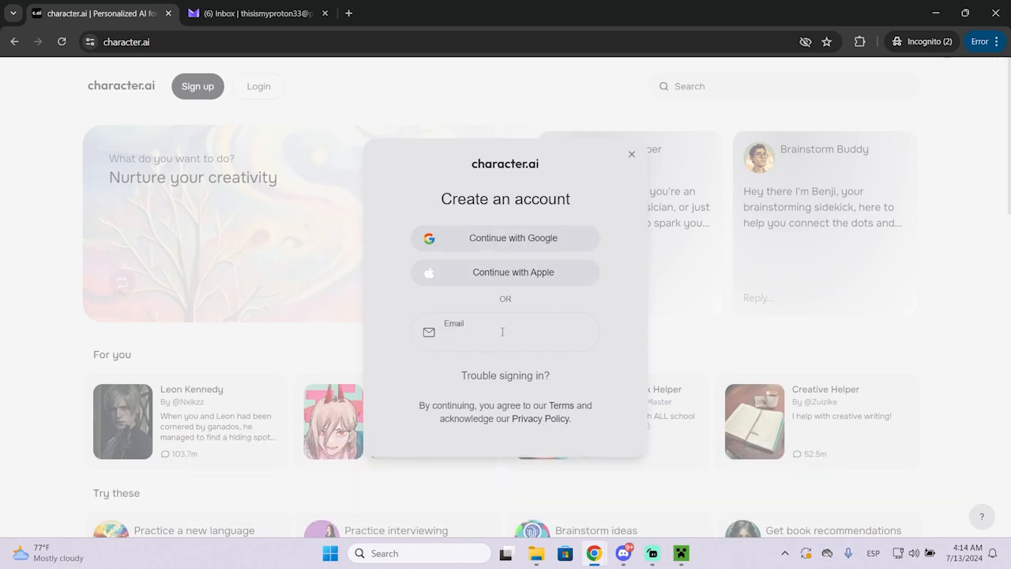
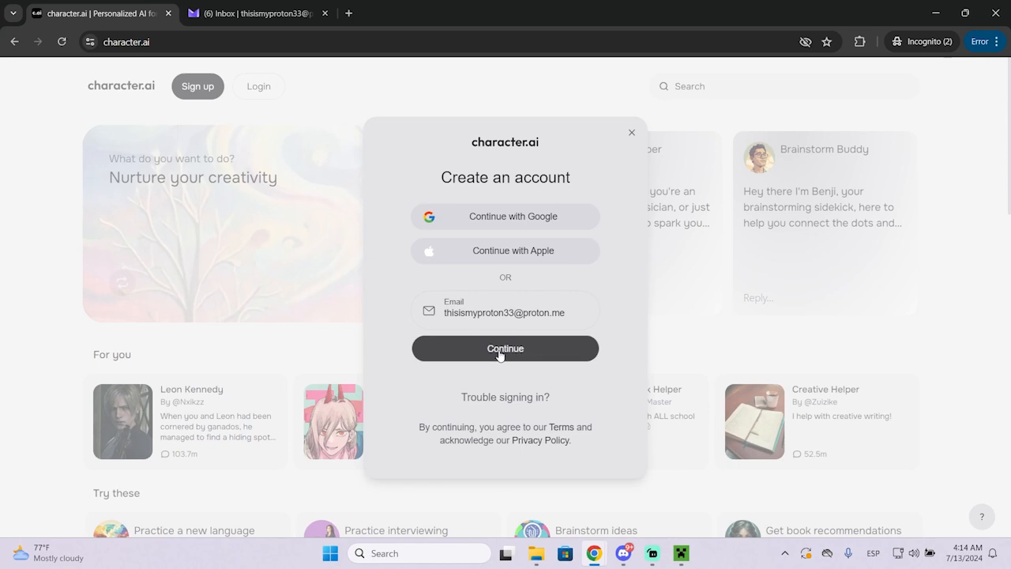
pyautogui.click(253, 12)
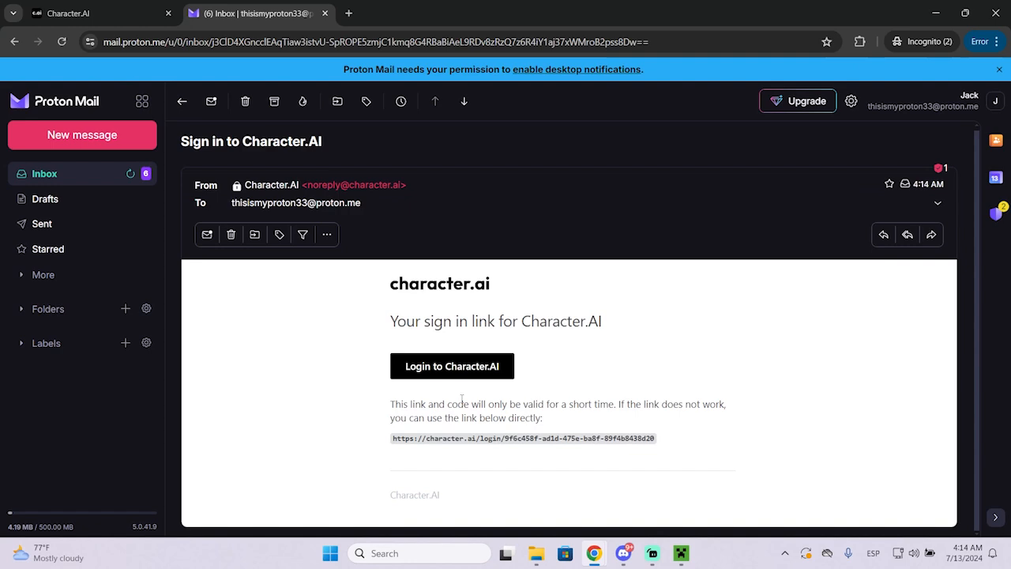
# Follow the 'Login to Character.AI' link in the Proton Mail email and confirm opening it
pyautogui.moveTo(391, 438); pyautogui.dragTo(654, 437)
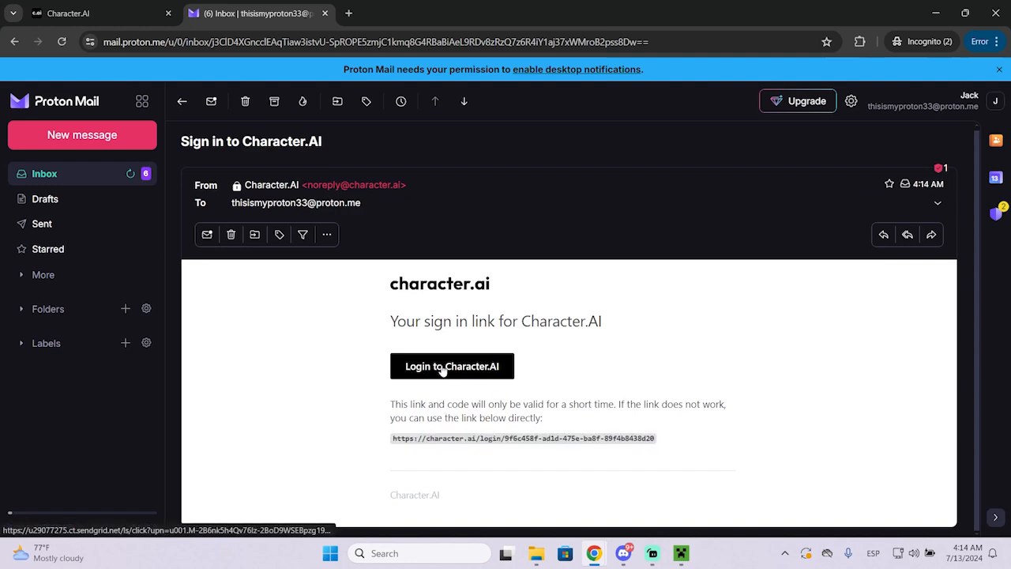
pyautogui.click(452, 366)
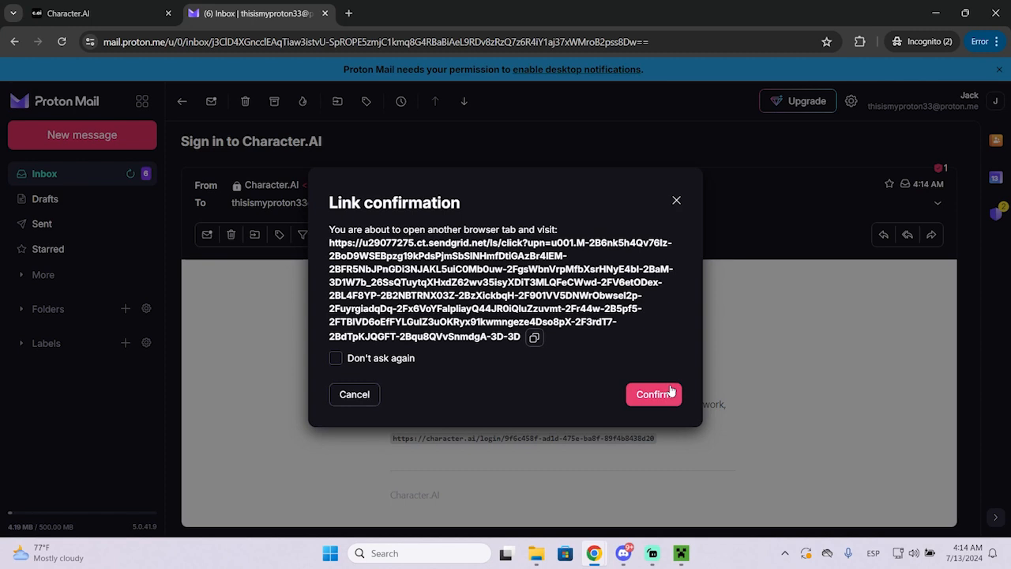
pyautogui.click(654, 395)
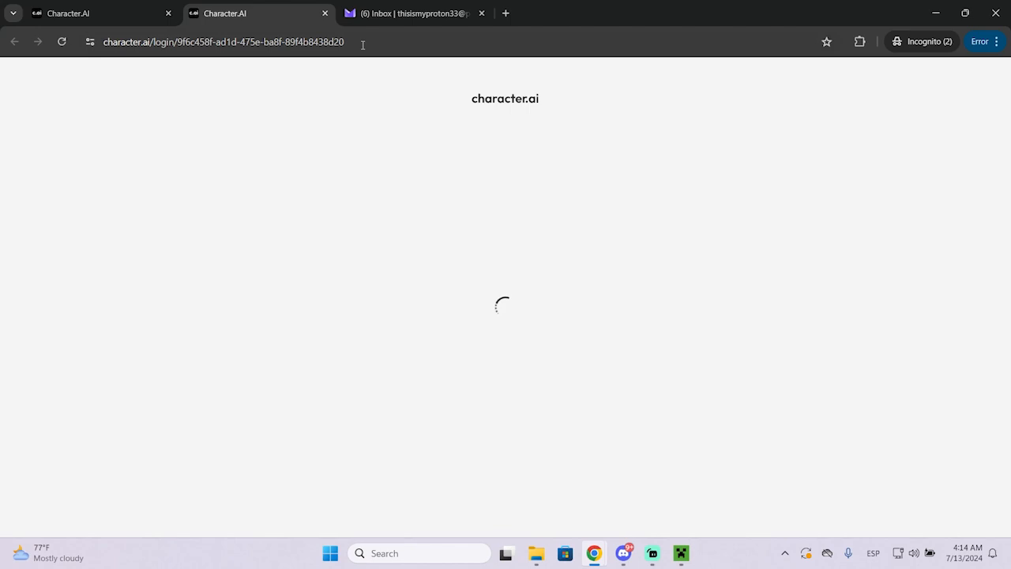
# Enter July 14, 1999 as the birthday and continue to the signed-in home page
pyautogui.click(439, 300)
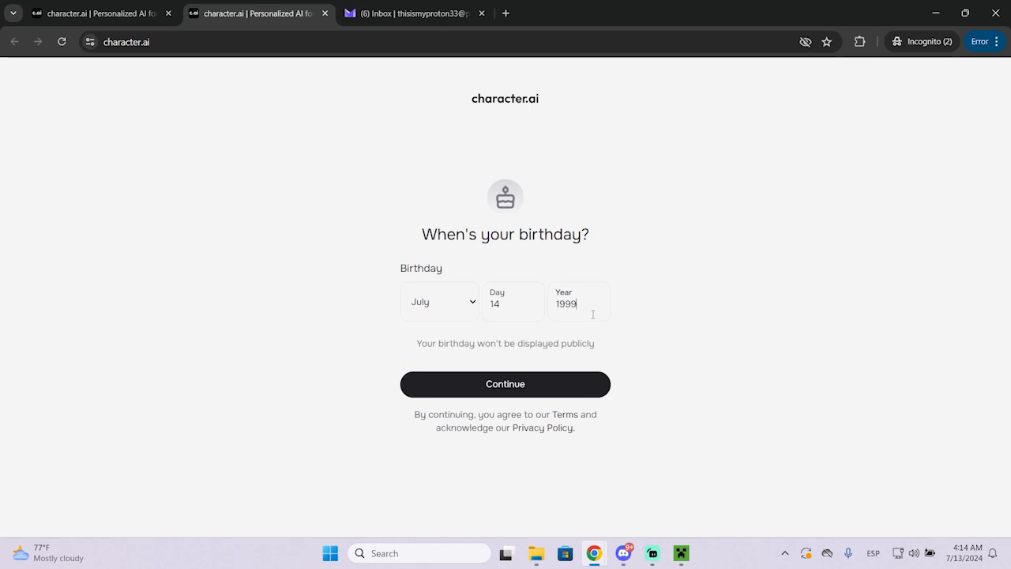
pyautogui.click(505, 384)
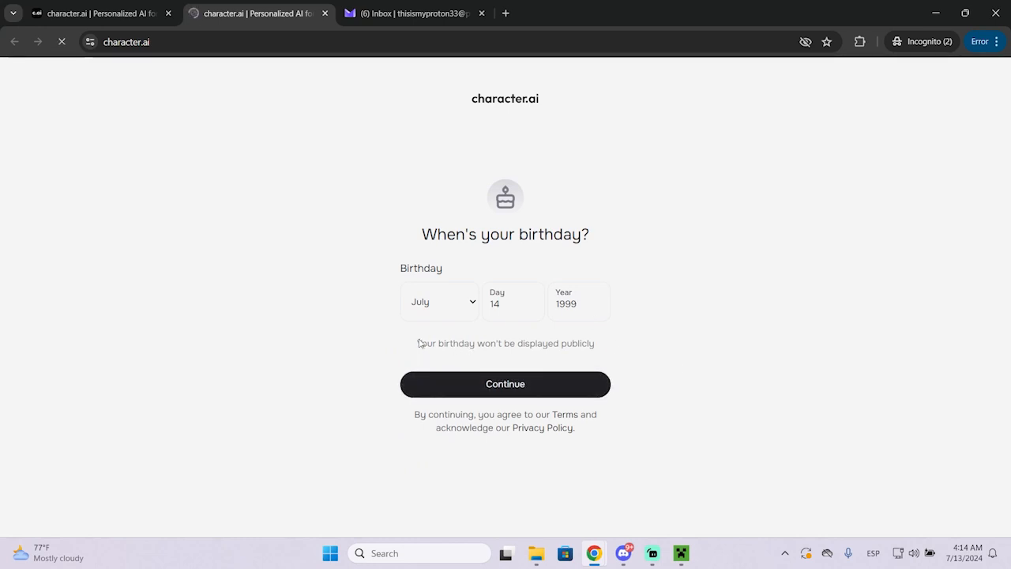
pyautogui.click(505, 384)
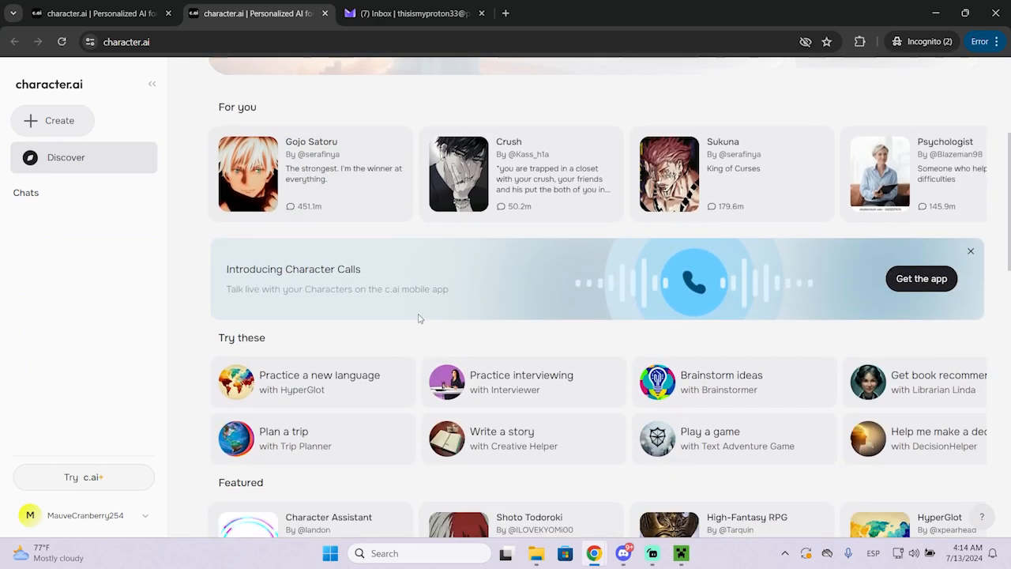
# Scroll the Discover page toward the HyperGlot 'Practice a new language' card
pyautogui.scroll(-3)
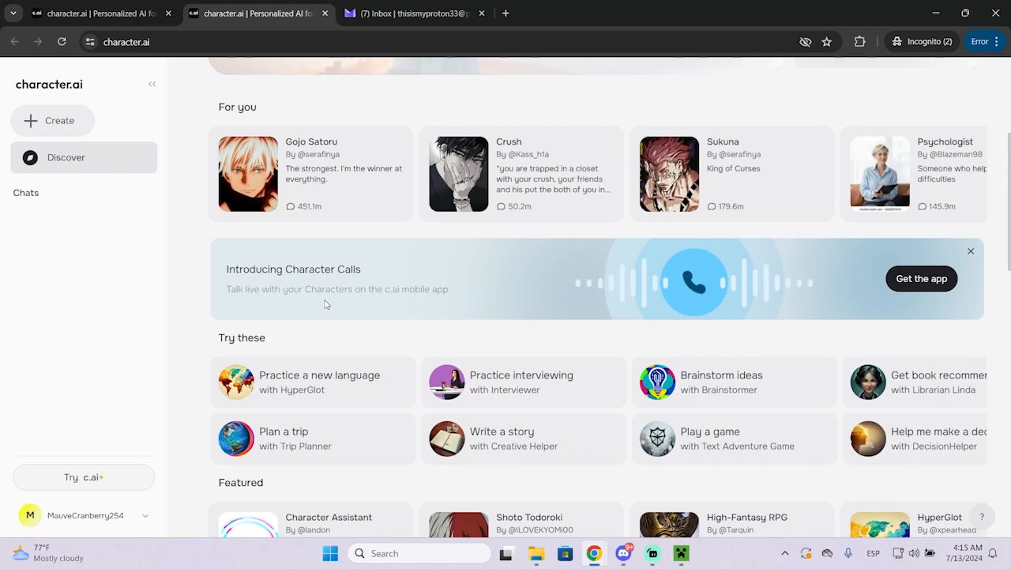
pyautogui.scroll(-3)
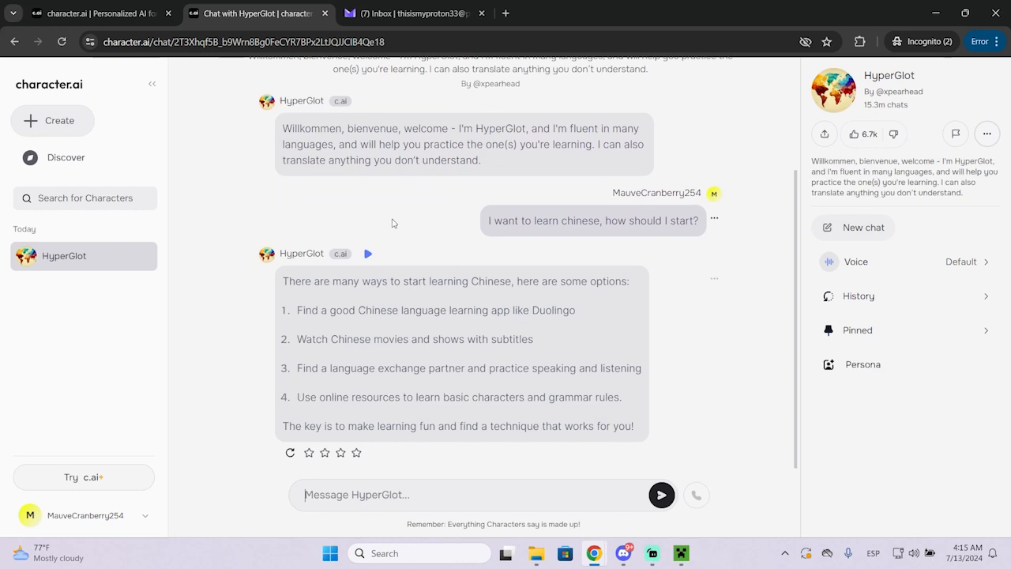
# Send 'Lets start practicing chinese' to HyperGlot and read its nǐ hǎo lesson
pyautogui.scroll(-3)
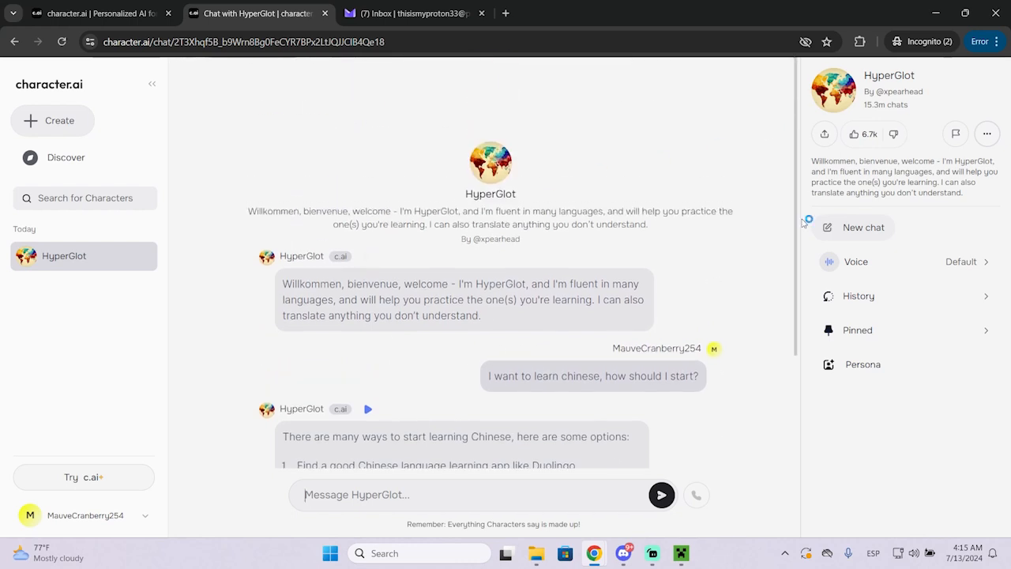
pyautogui.scroll(-3)
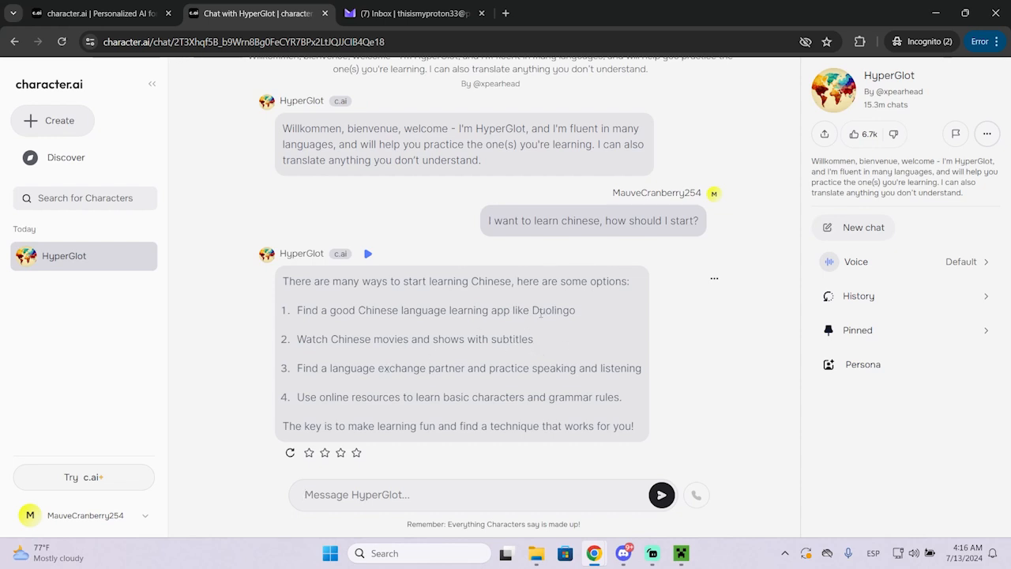
pyautogui.write('Lets start practicing chin')
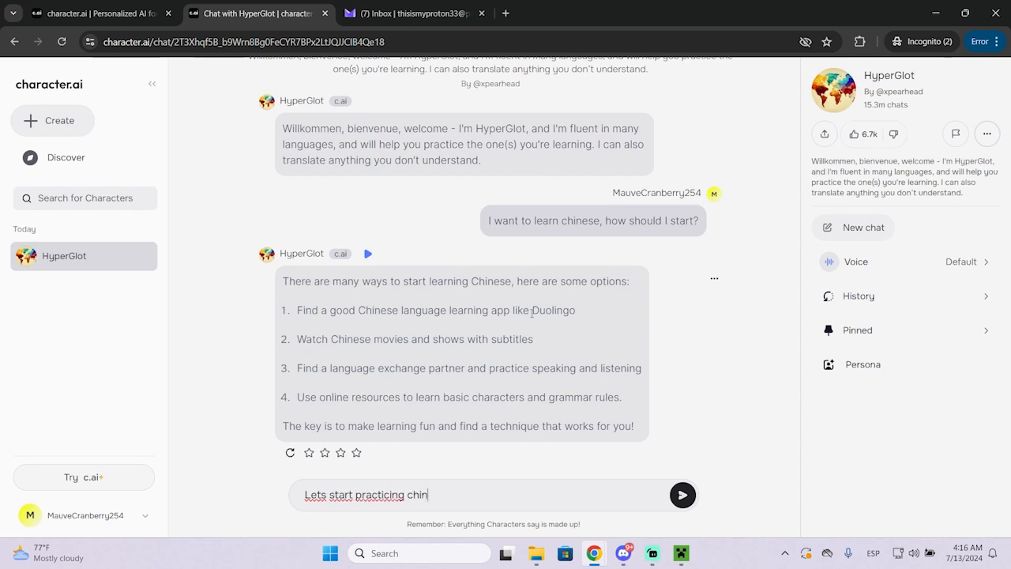
pyautogui.click(682, 494)
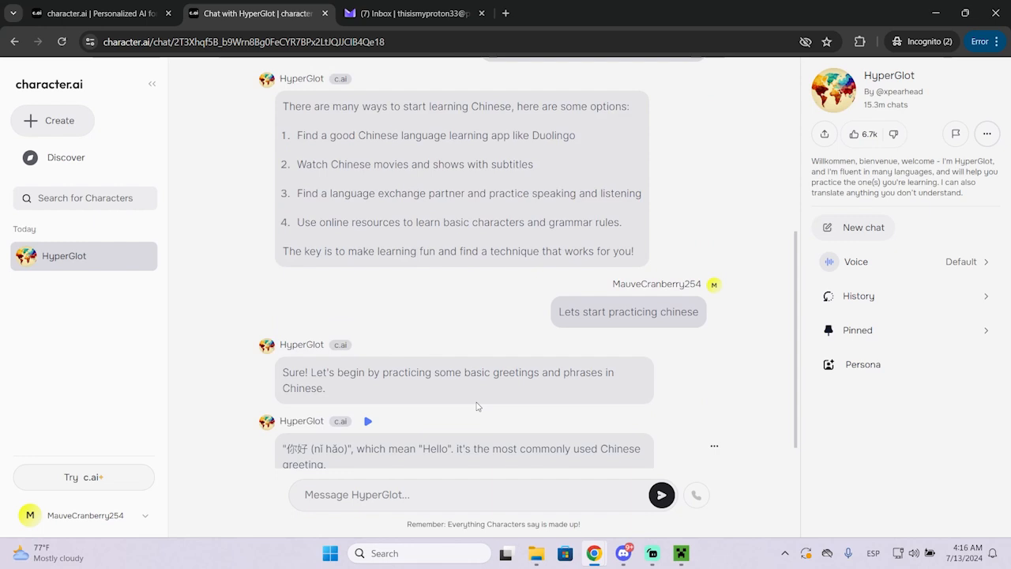
pyautogui.scroll(-3)
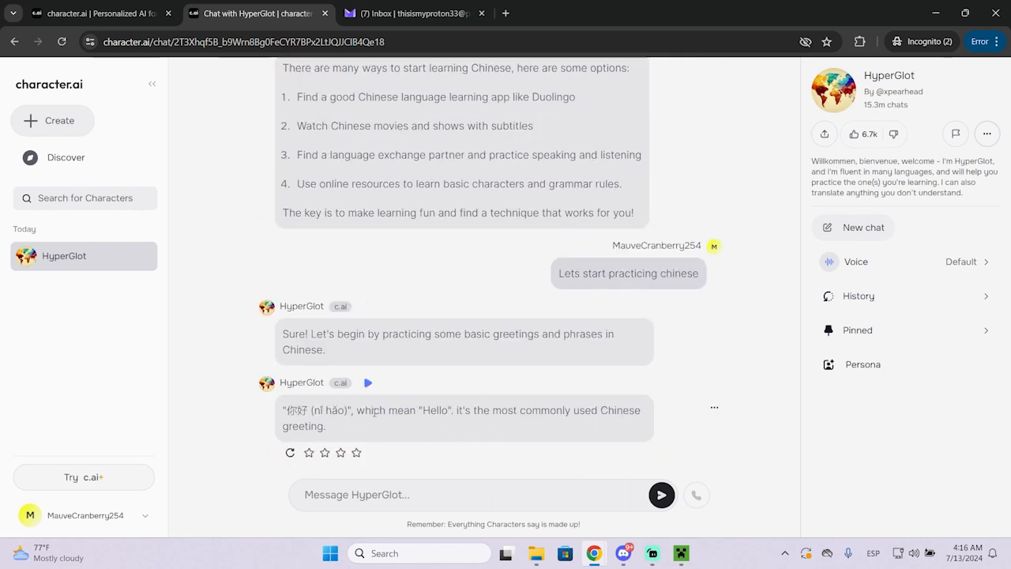
pyautogui.scroll(3)
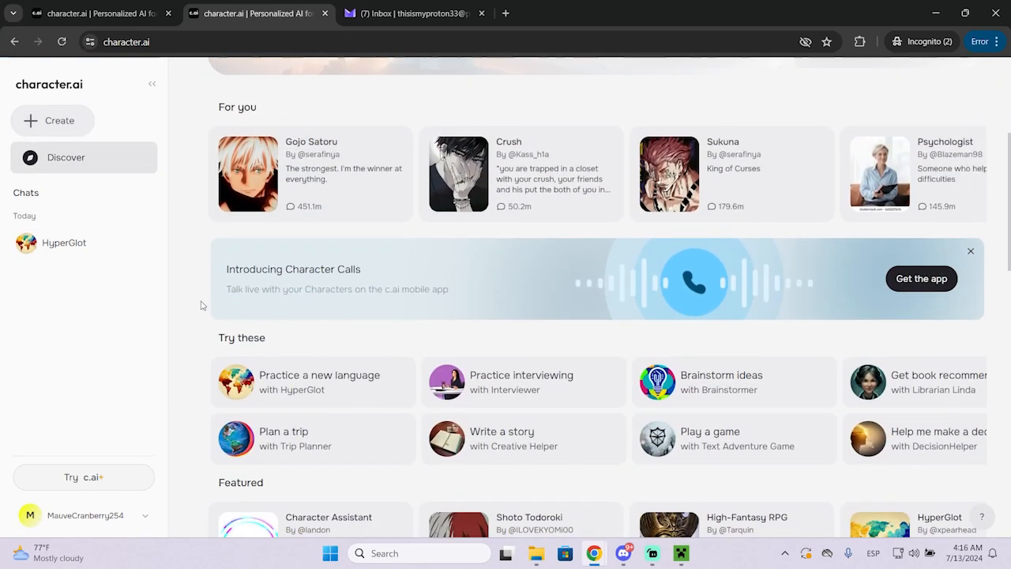
# Scroll through the home page's For you, Try these and featured character listings
pyautogui.scroll(-3)
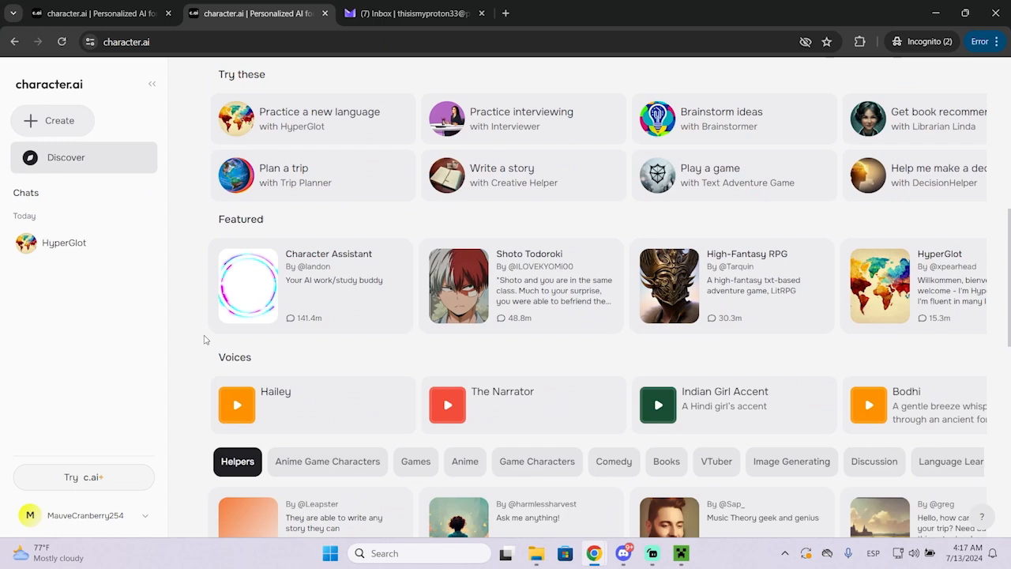
pyautogui.scroll(-3)
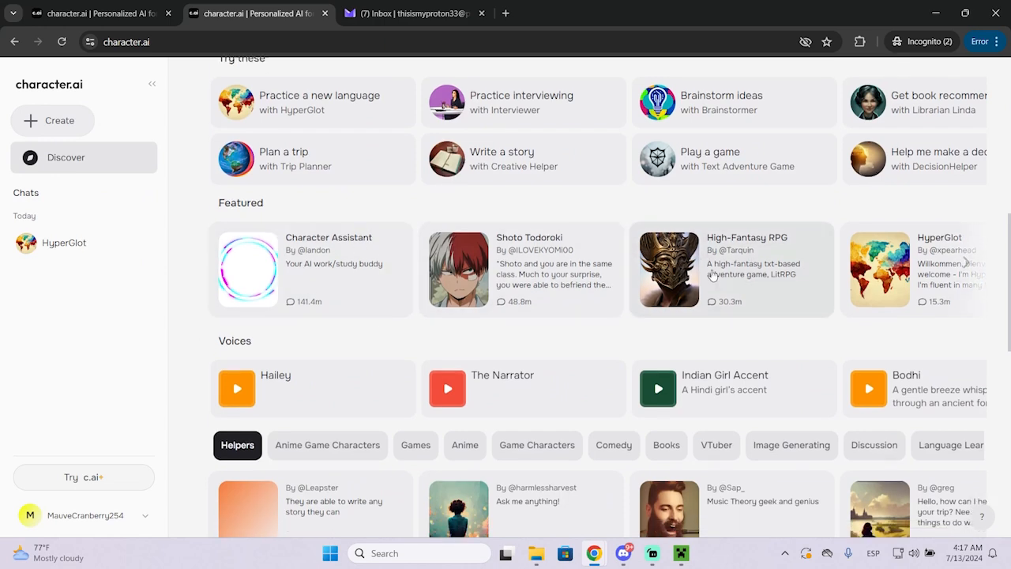
pyautogui.scroll(-3)
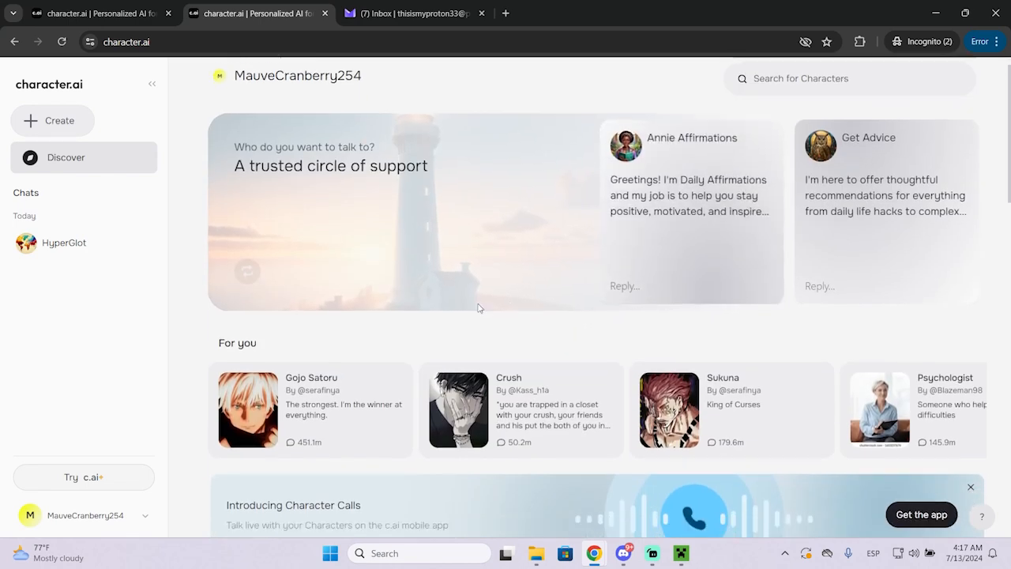
pyautogui.scroll(-3)
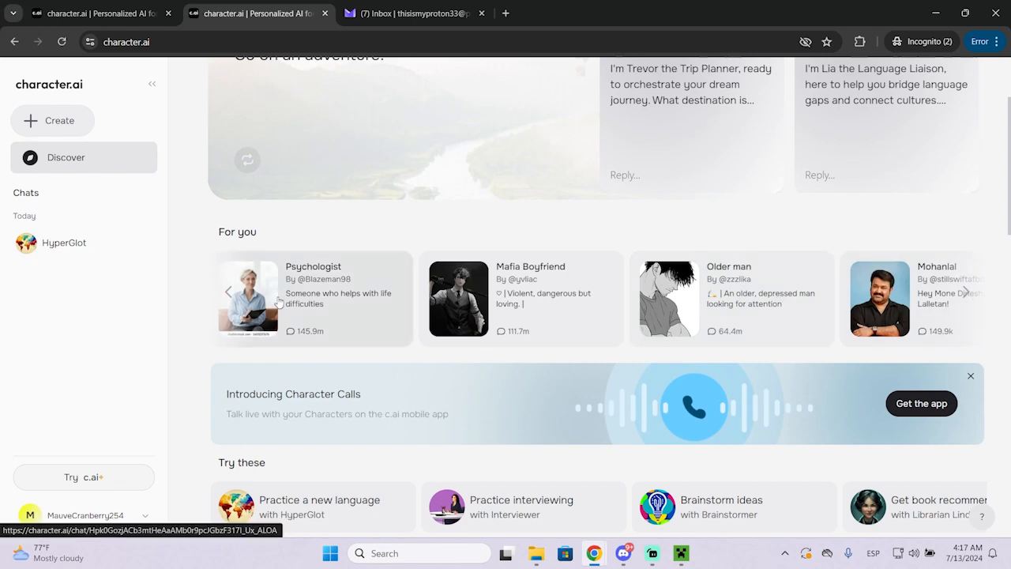
pyautogui.moveTo(320, 307)
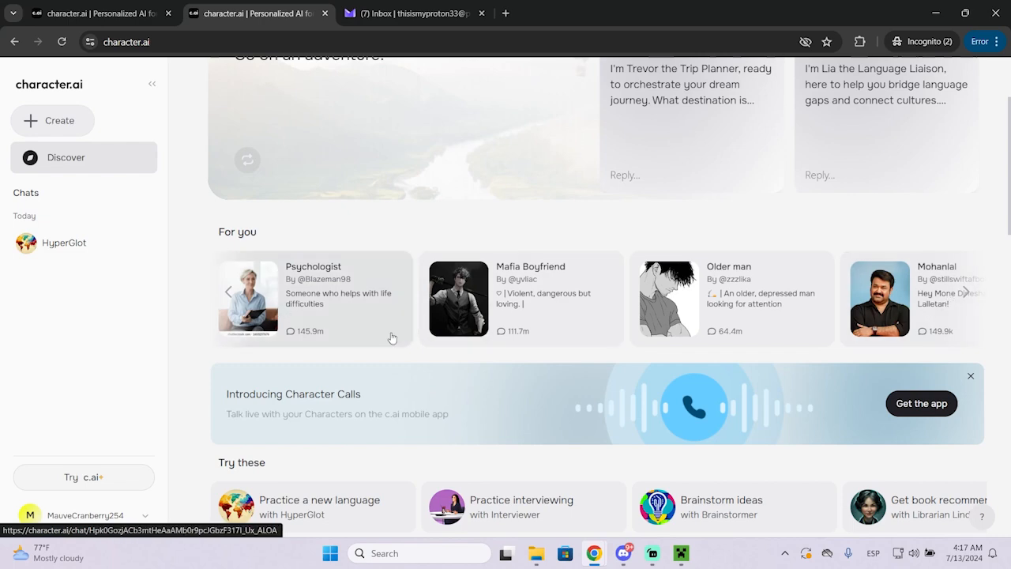
pyautogui.scroll(-3)
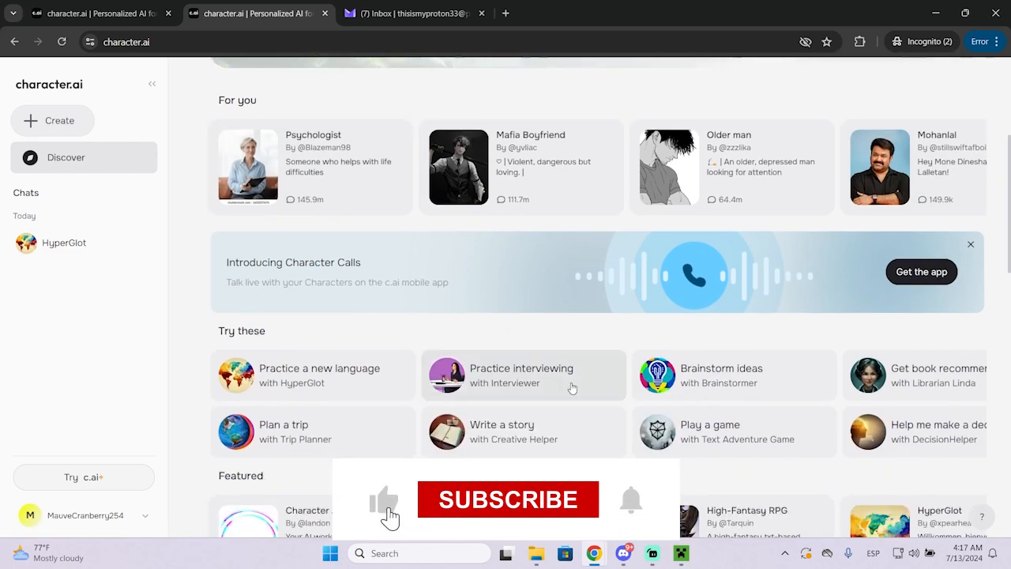